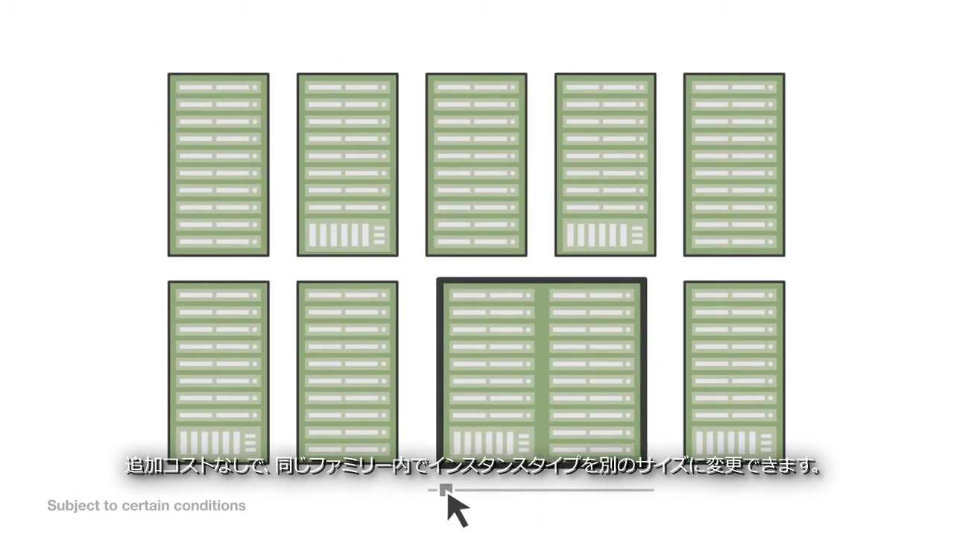
drag(443, 490, 636, 490)
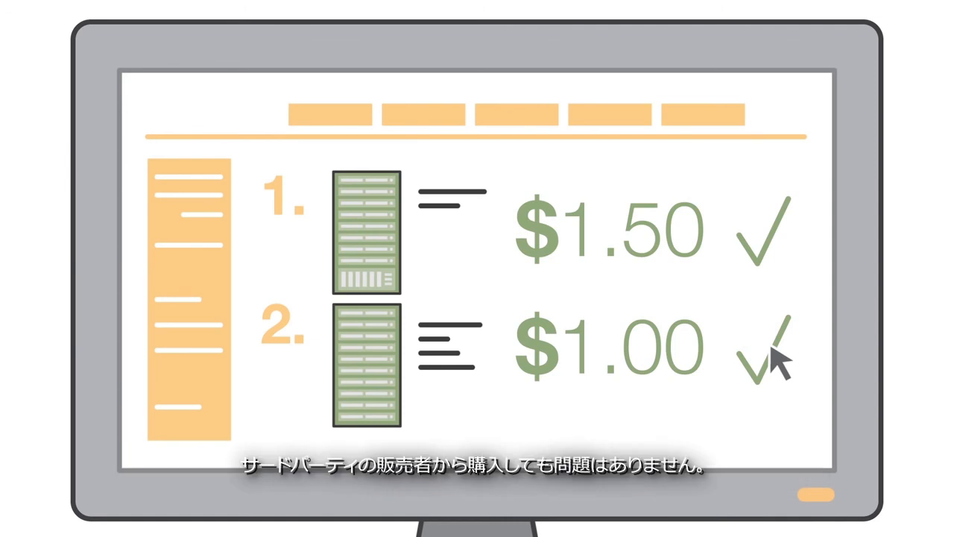
mouse_move(444, 356)
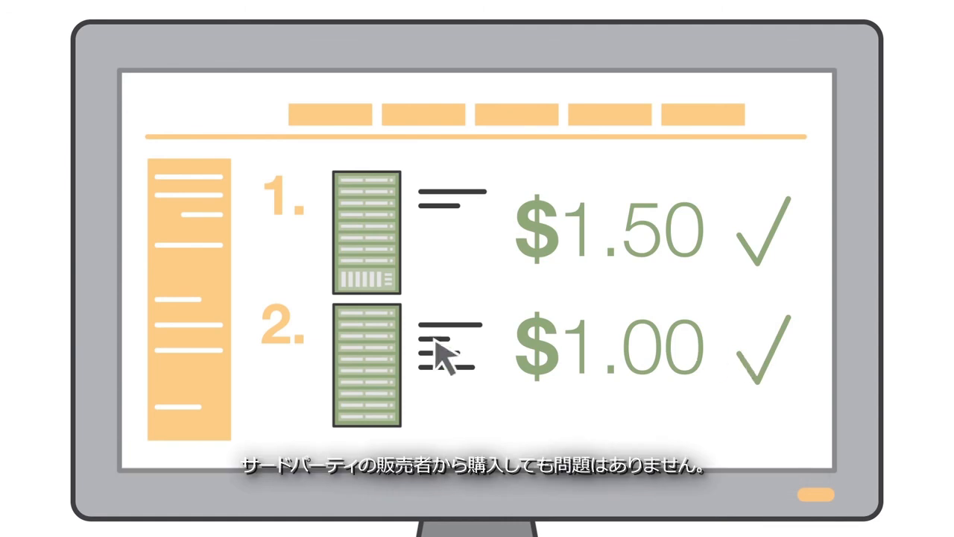